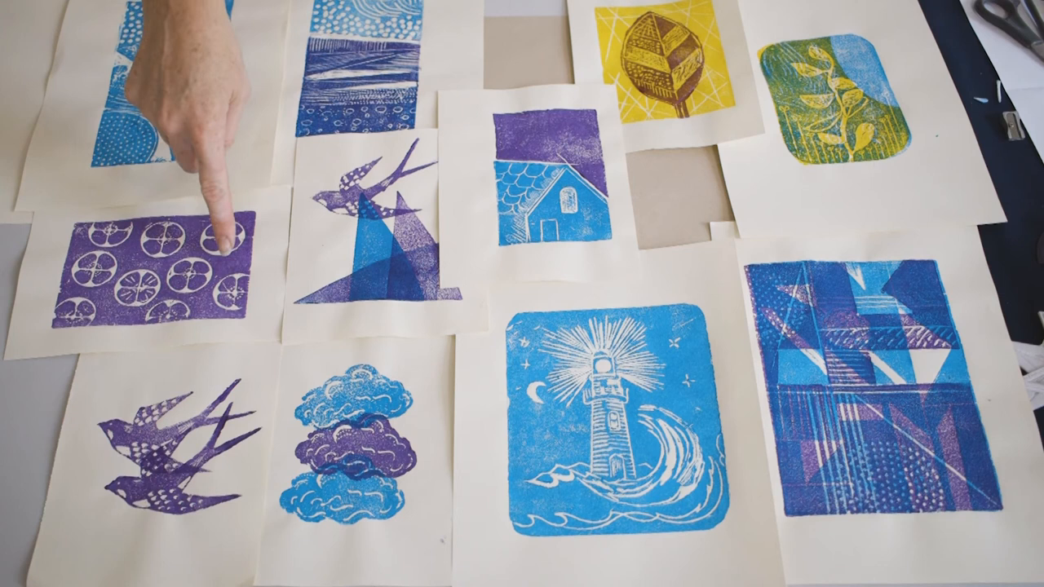
mouse_move(326, 204)
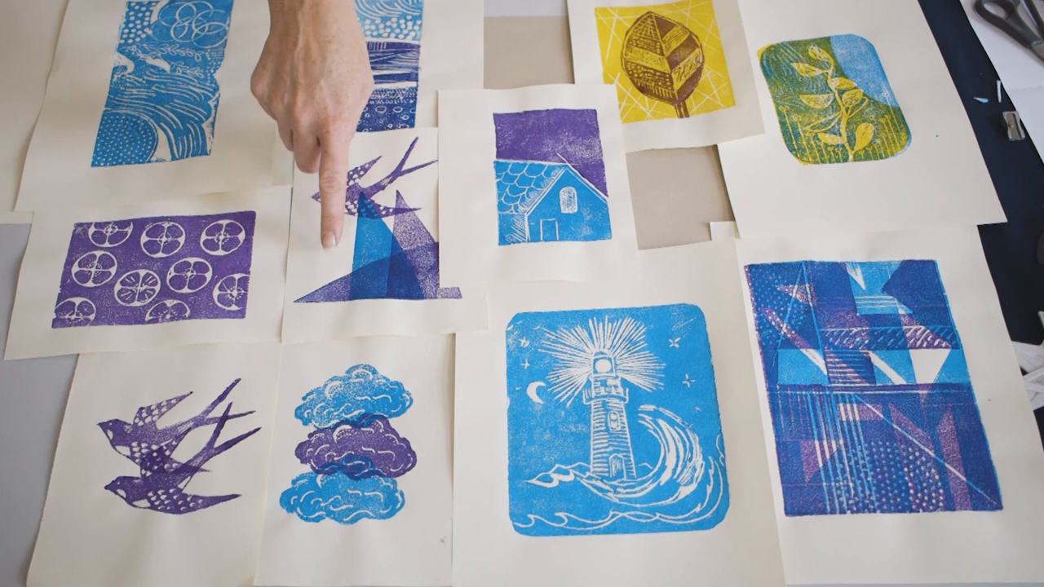